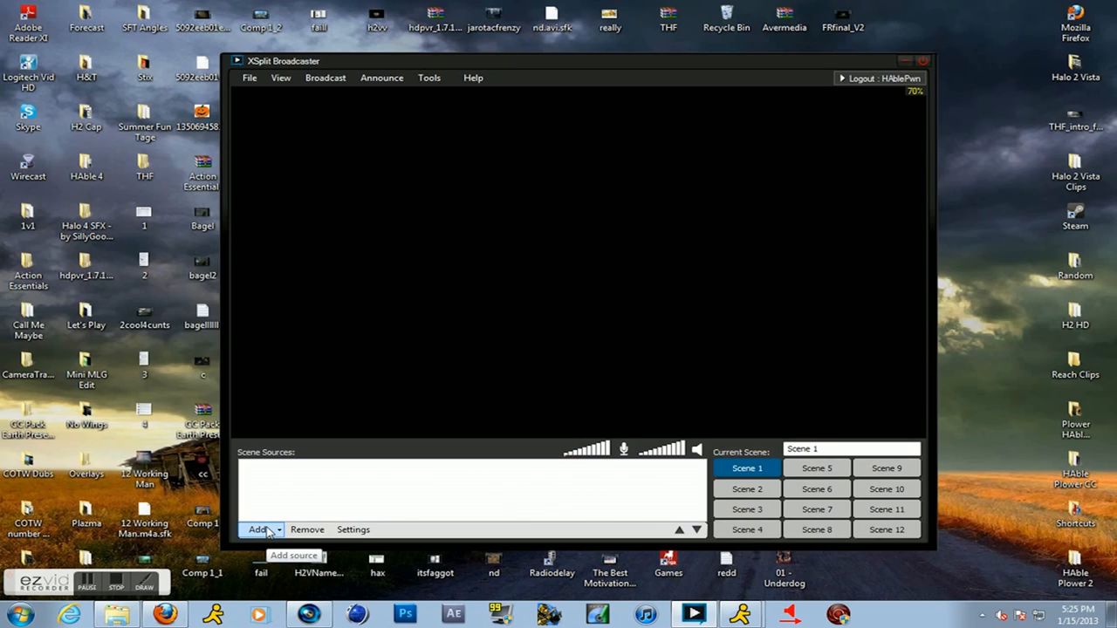
Add the AVerMedia HD Capture C985 Bus 2 card as a camera source
{"action": "left_click", "coordinate": [259, 530]}
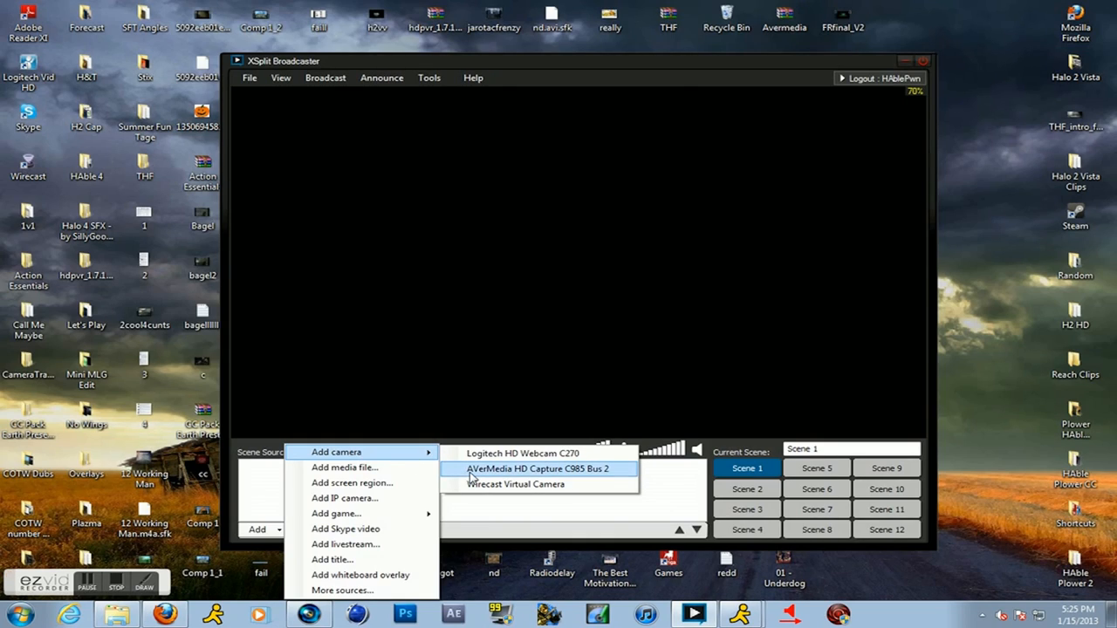
{"action": "left_click", "coordinate": [539, 468]}
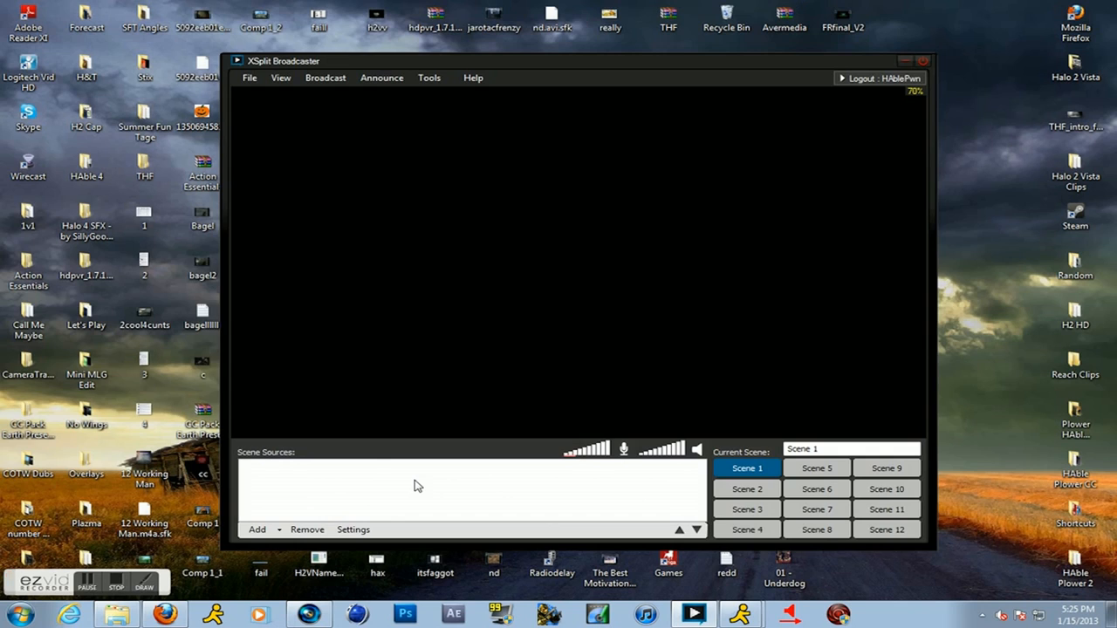
{"action": "left_click", "coordinate": [257, 529]}
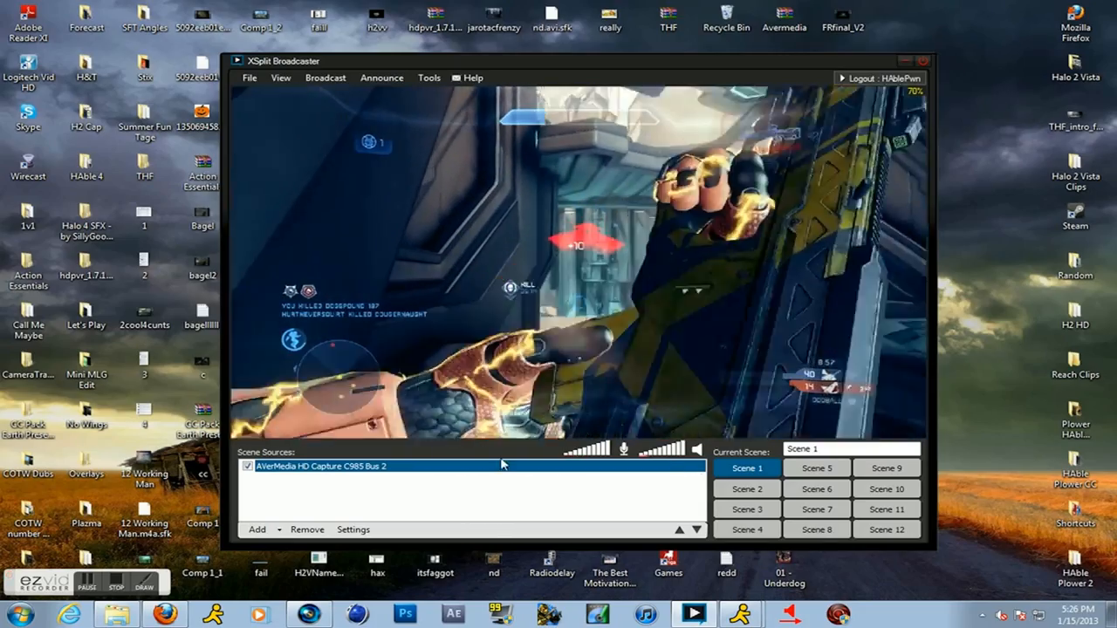
Add the Logitech HD Webcam C270 and size it into the top-left corner
{"action": "left_click", "coordinate": [256, 530]}
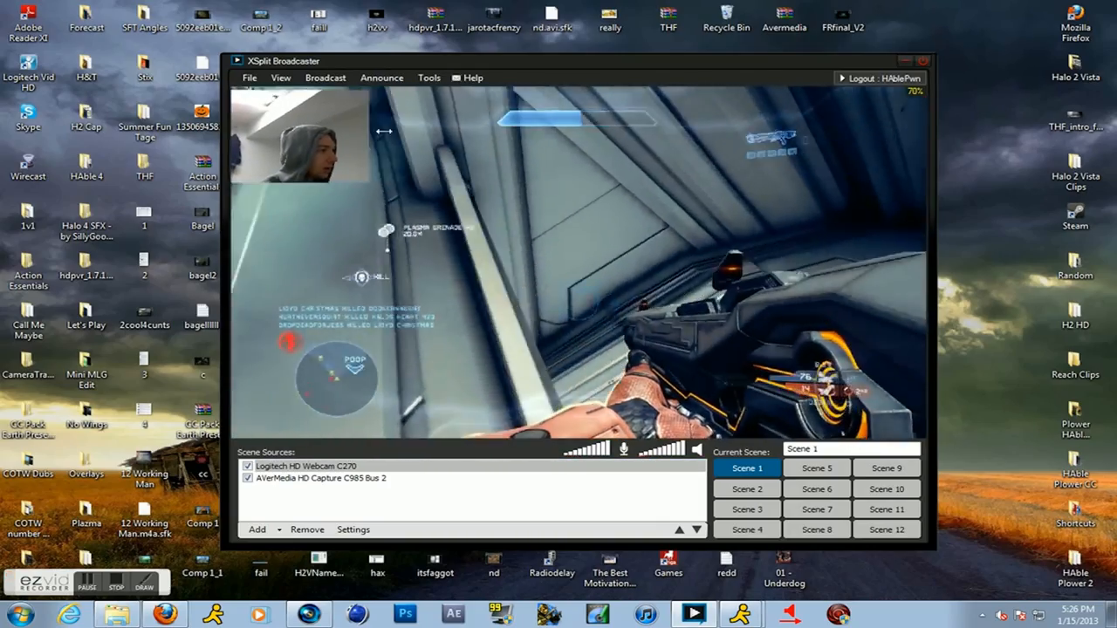
{"action": "left_click", "coordinate": [305, 465]}
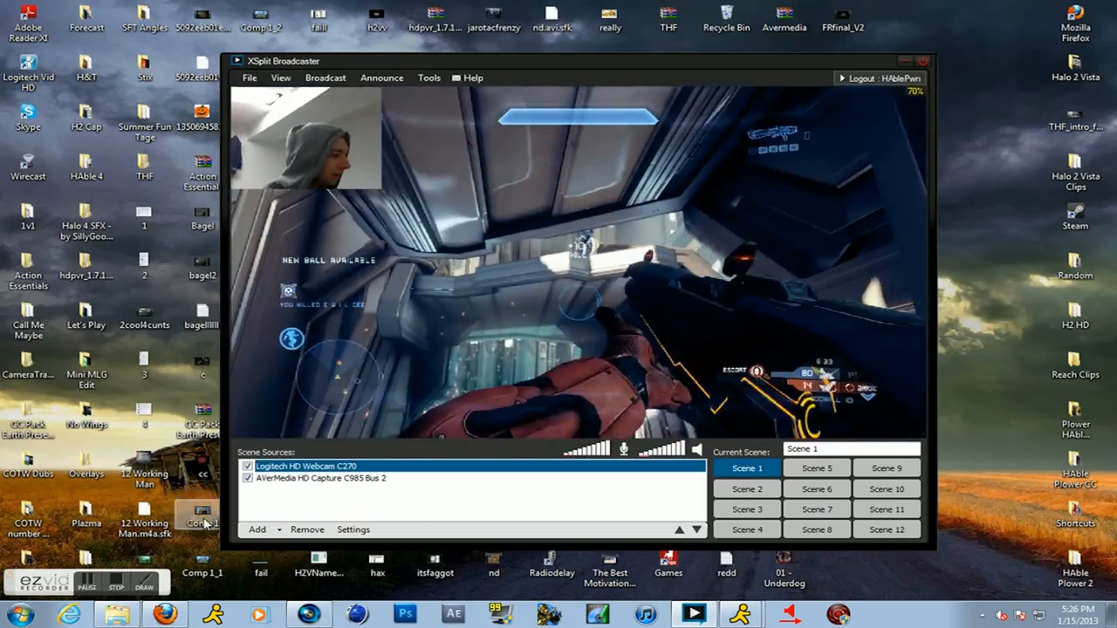
{"action": "left_click", "coordinate": [257, 529]}
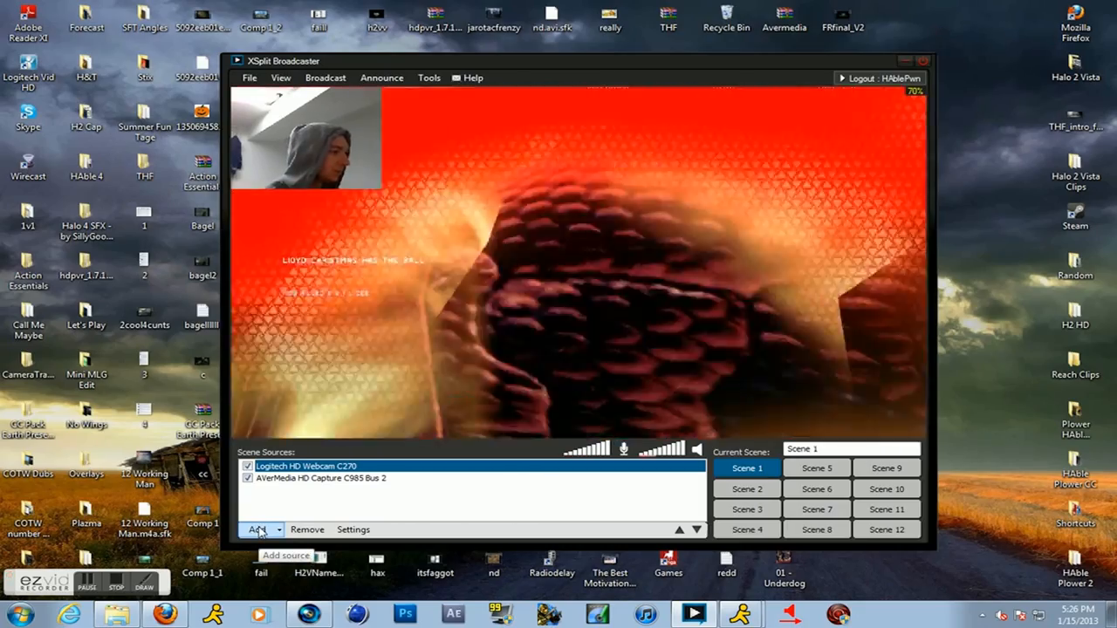
{"action": "left_click", "coordinate": [257, 530]}
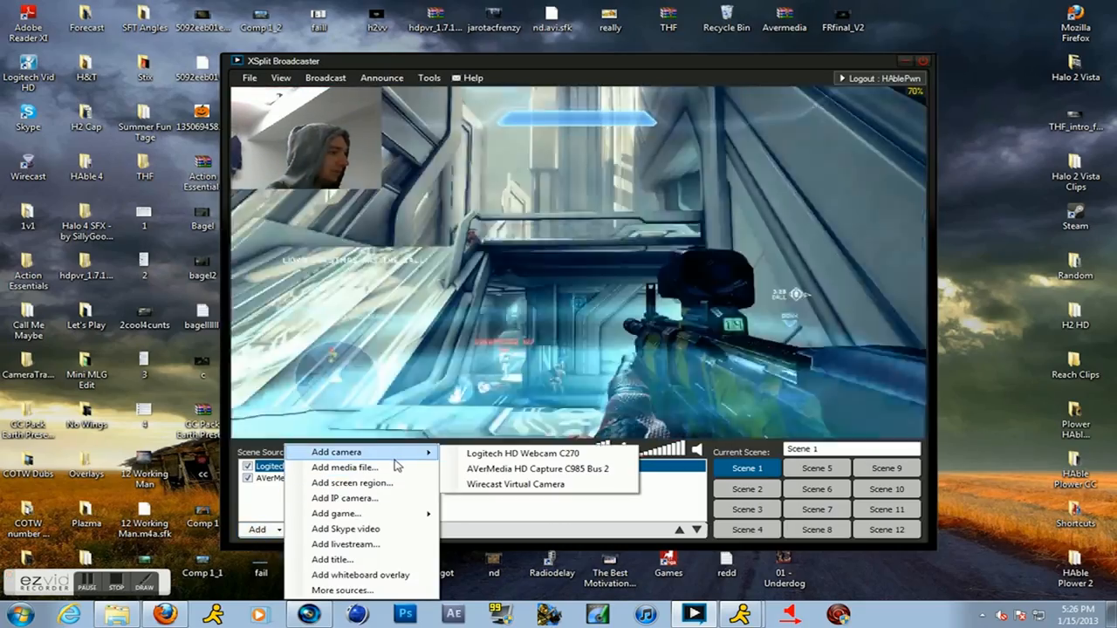
{"action": "left_click", "coordinate": [332, 560]}
{"action": "type", "text": "@"}
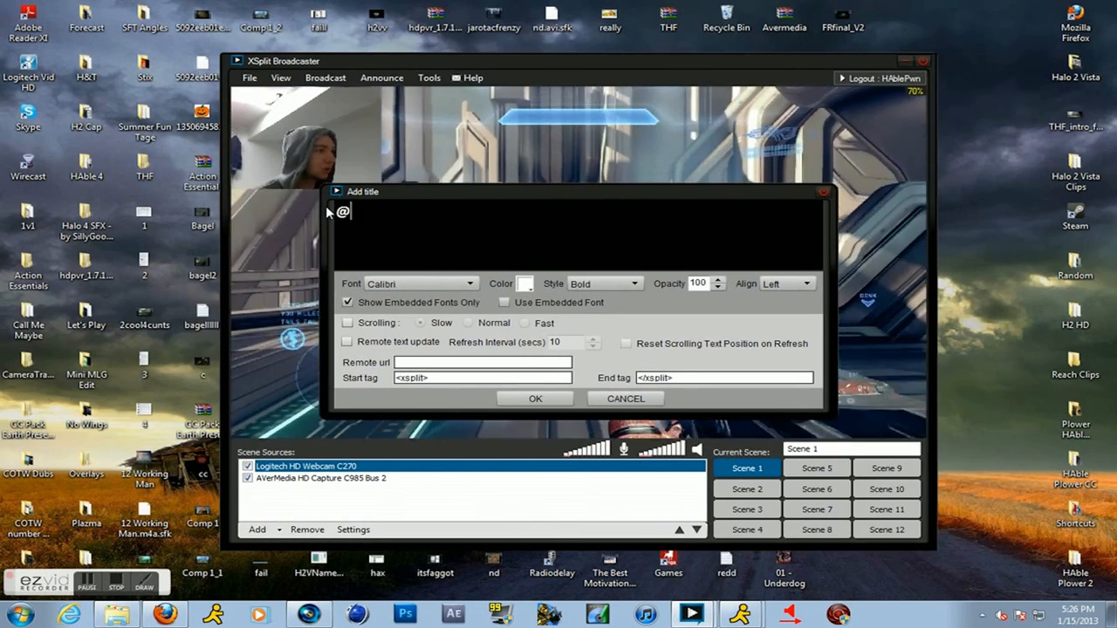
{"action": "type", "text": "HAblePwN"}
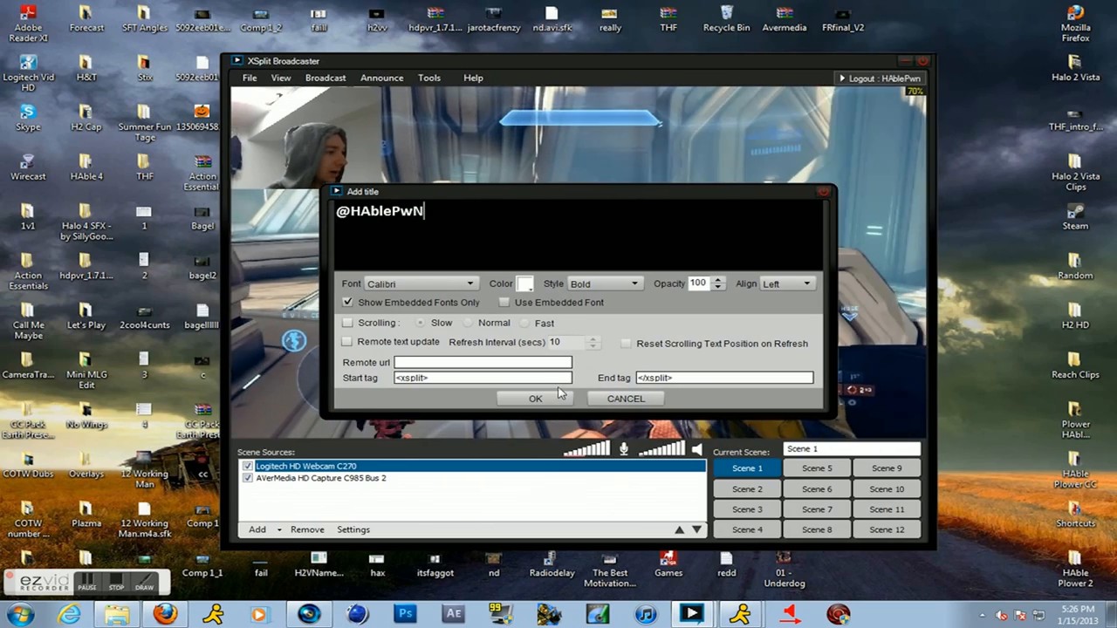
{"action": "left_click", "coordinate": [535, 398]}
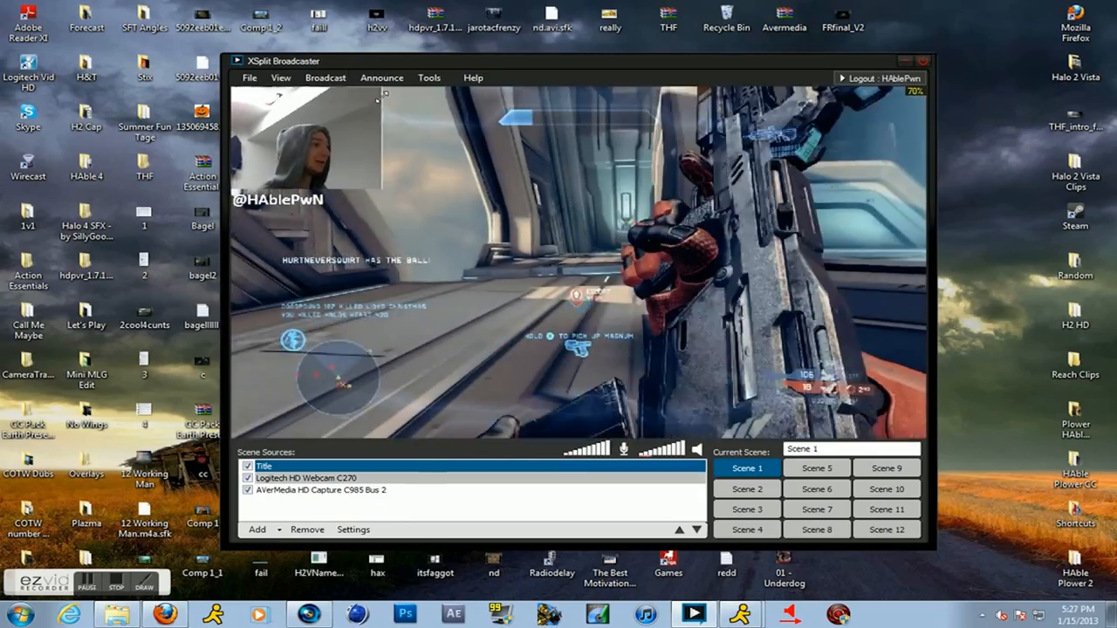
Add a new Justin.tv/Twitch channel from Broadcast > Edit channels
{"action": "left_click", "coordinate": [324, 78]}
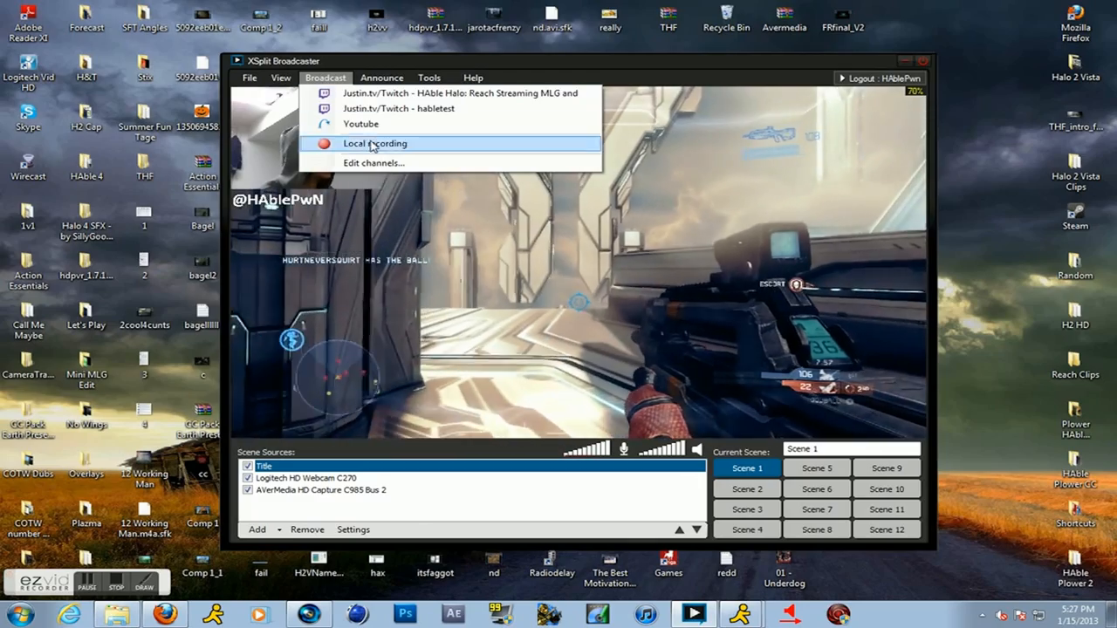
{"action": "mouse_move", "coordinate": [374, 163]}
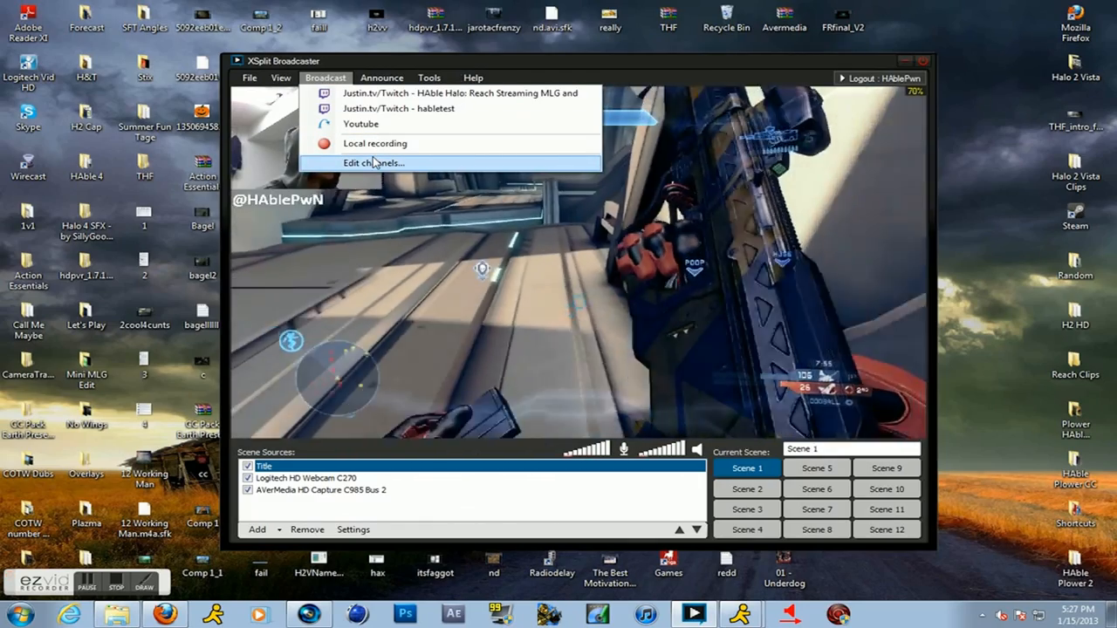
{"action": "left_click", "coordinate": [372, 163]}
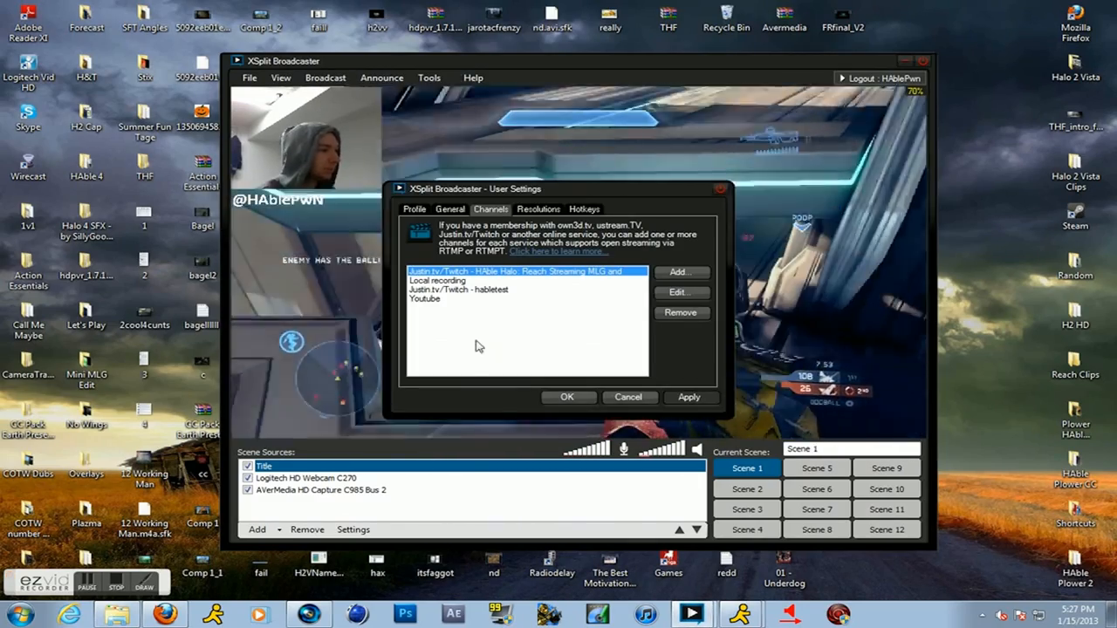
{"action": "left_click", "coordinate": [679, 271]}
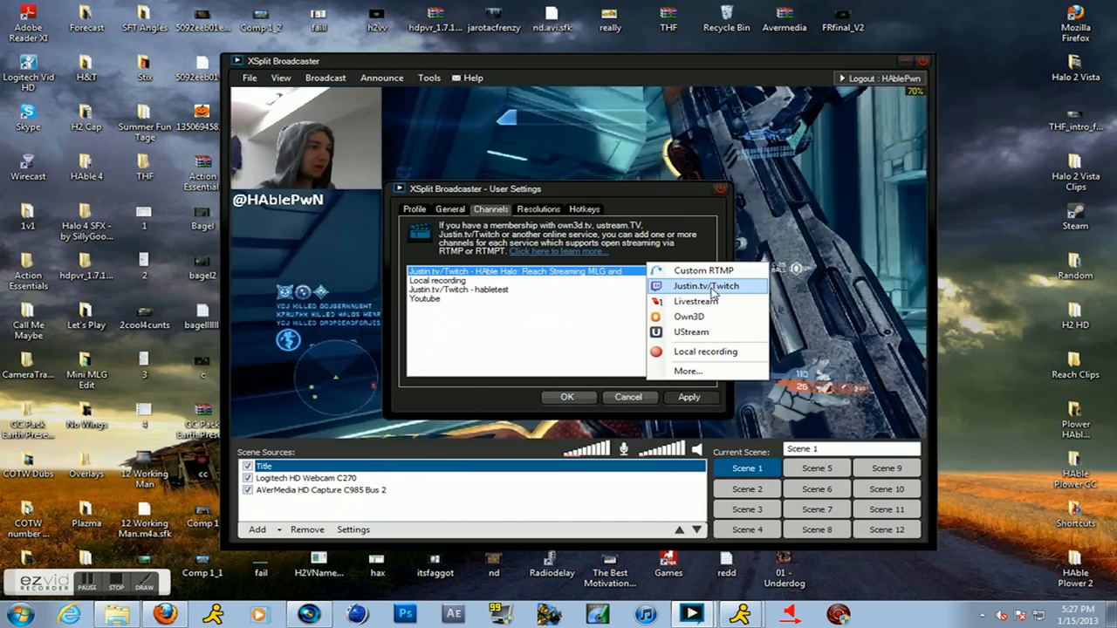
{"action": "left_click", "coordinate": [705, 285]}
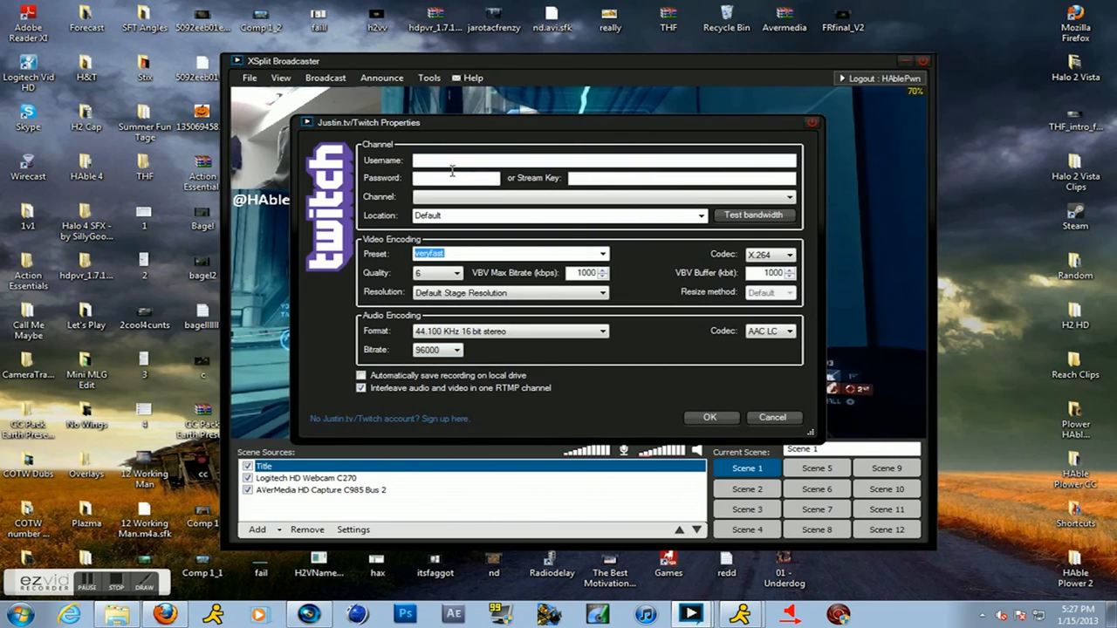
Enter HAble login for channel habletest, quality 10, 1500 kbps bitrate and buffer
{"action": "type", "text": "HAbletest"}
{"action": "left_click", "coordinate": [591, 272]}
{"action": "type", "text": "1500"}
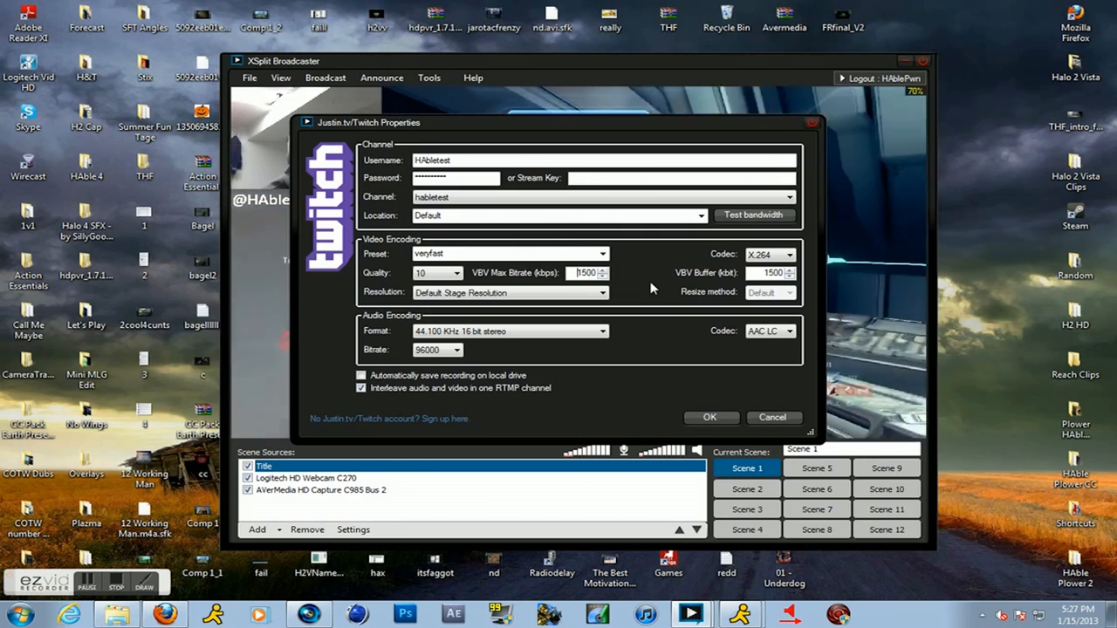
{"action": "mouse_move", "coordinate": [538, 348]}
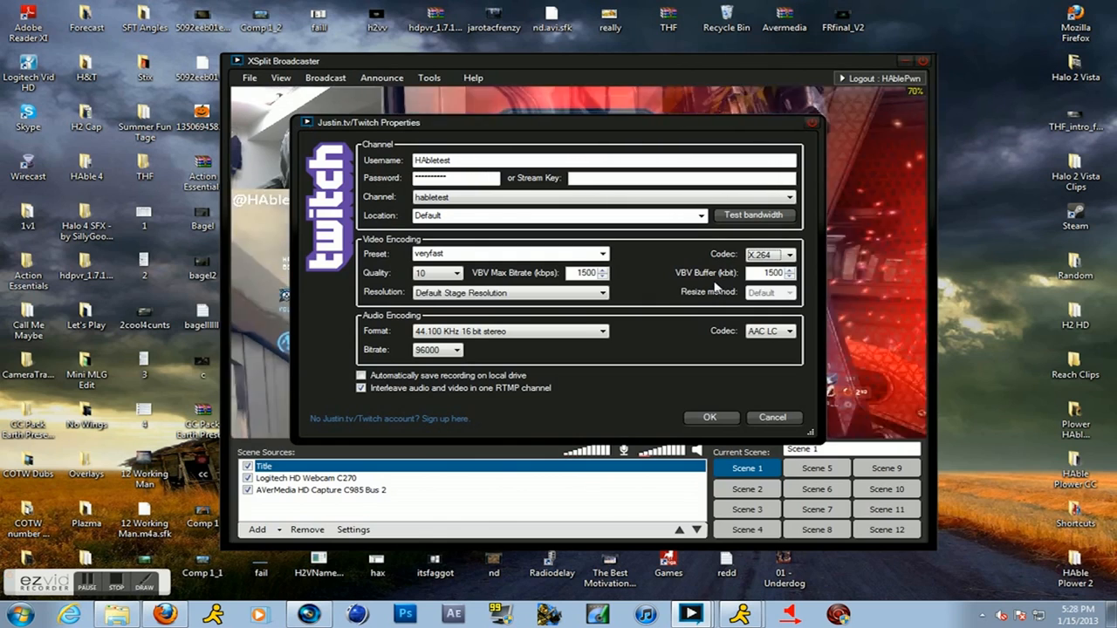
{"action": "left_click", "coordinate": [789, 253]}
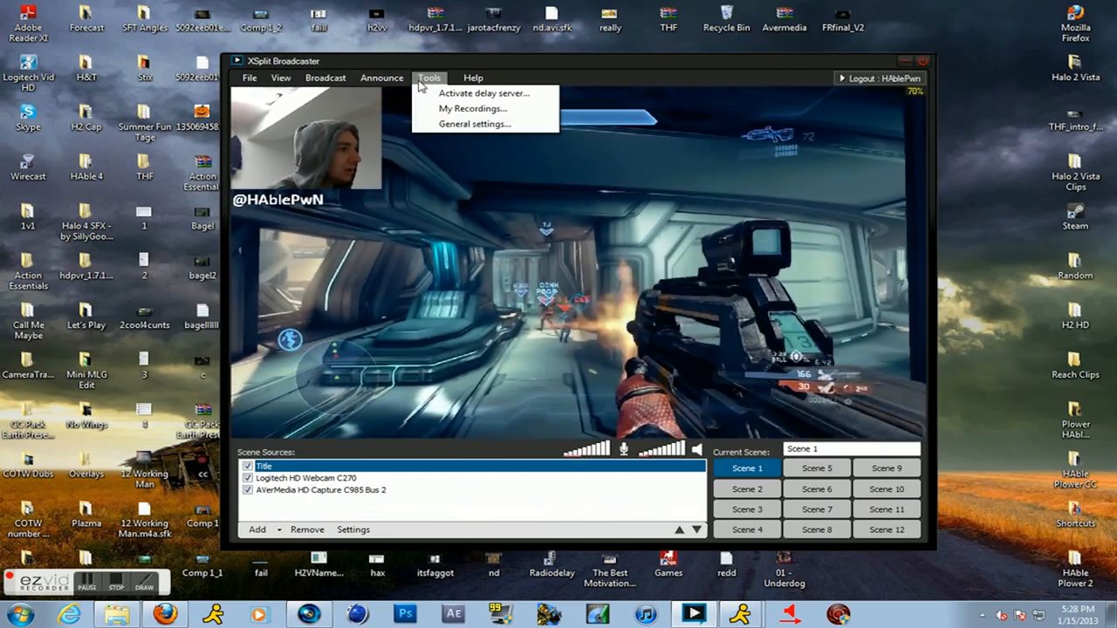
Keep Line 1 (Virtual Audio Cable) as microphone and view the channel list
{"action": "left_click", "coordinate": [473, 123]}
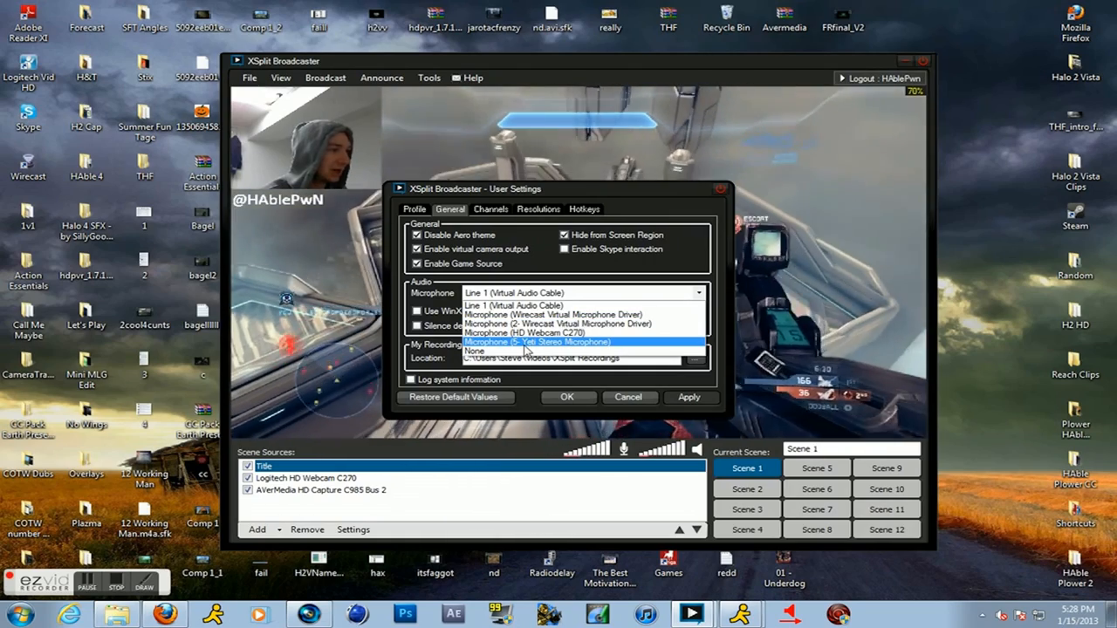
{"action": "left_click", "coordinate": [513, 305]}
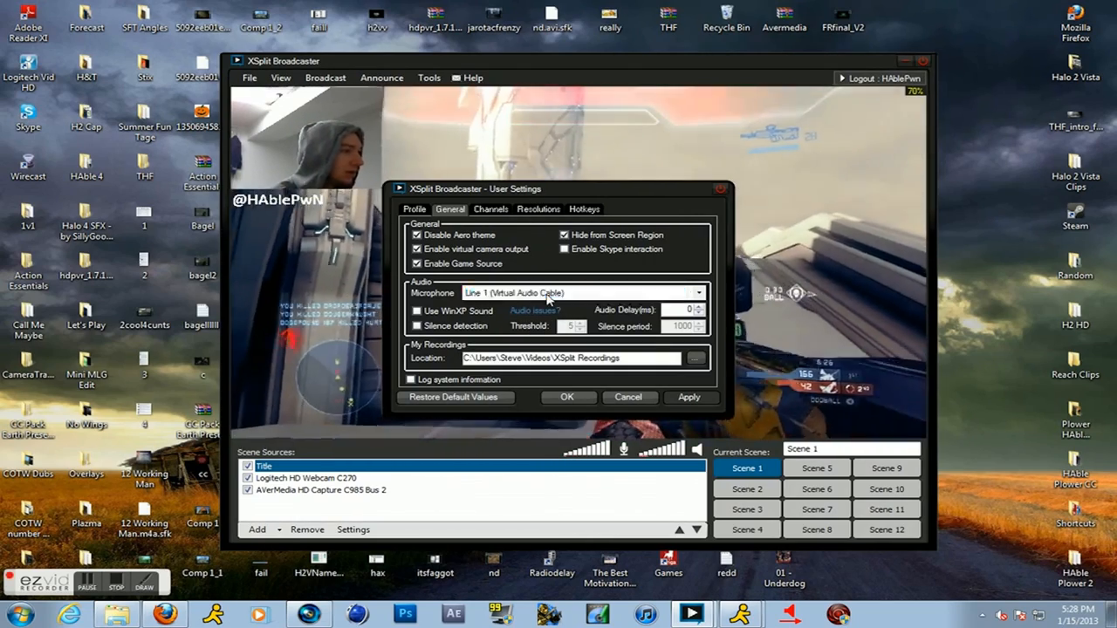
{"action": "left_click", "coordinate": [697, 292]}
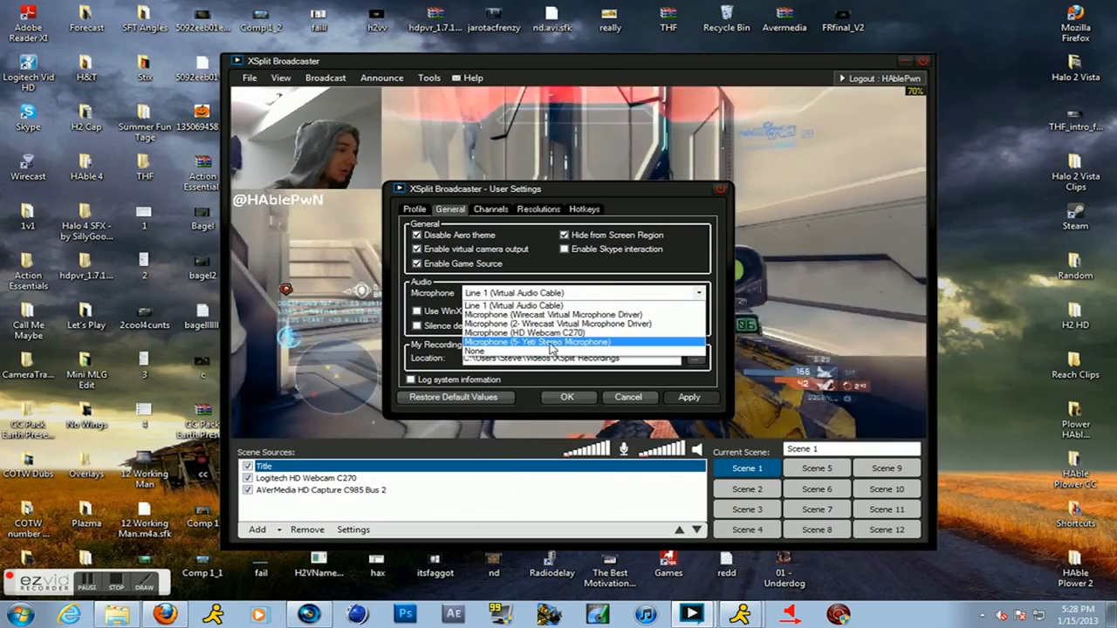
{"action": "left_click", "coordinate": [513, 293]}
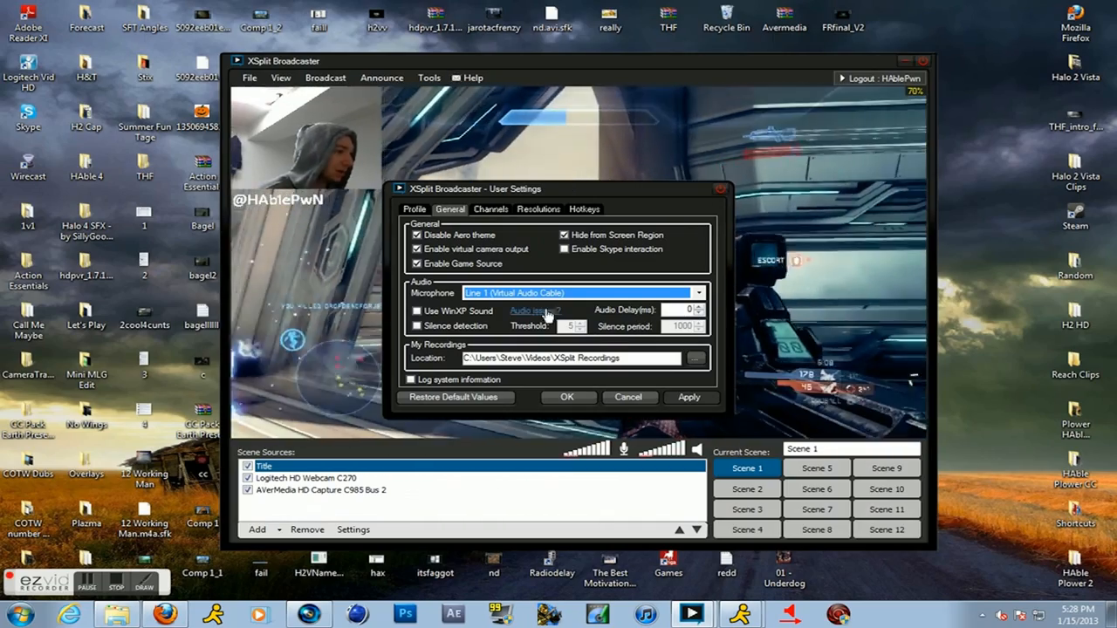
{"action": "left_click", "coordinate": [490, 209]}
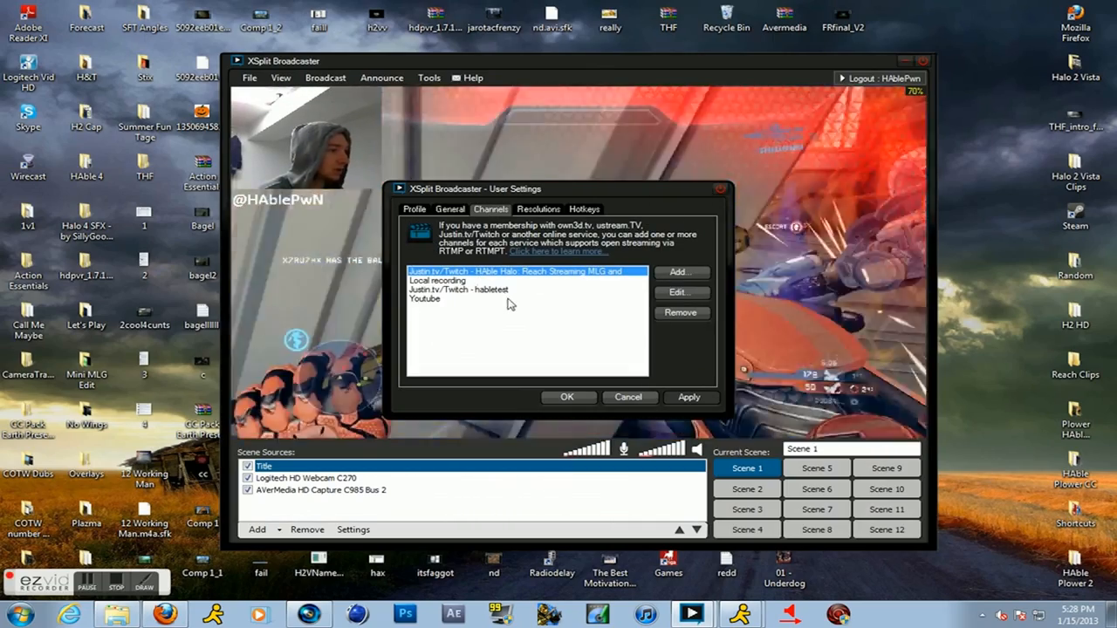
Enable the 1280 x 720 - 720p HDTV output resolution
{"action": "left_click", "coordinate": [539, 209]}
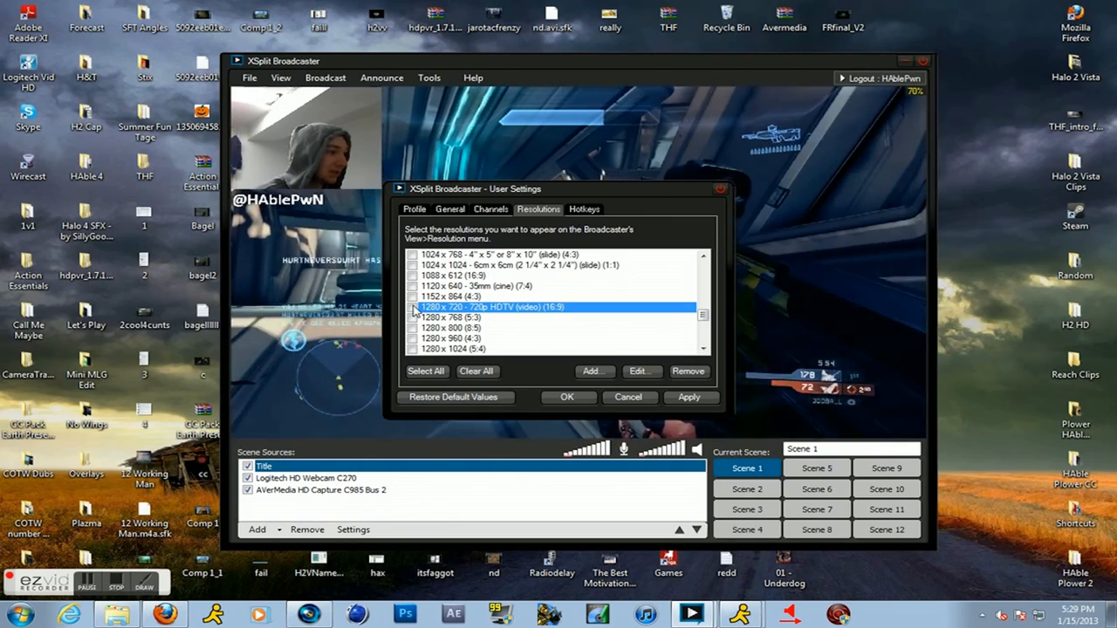
{"action": "left_click", "coordinate": [414, 307]}
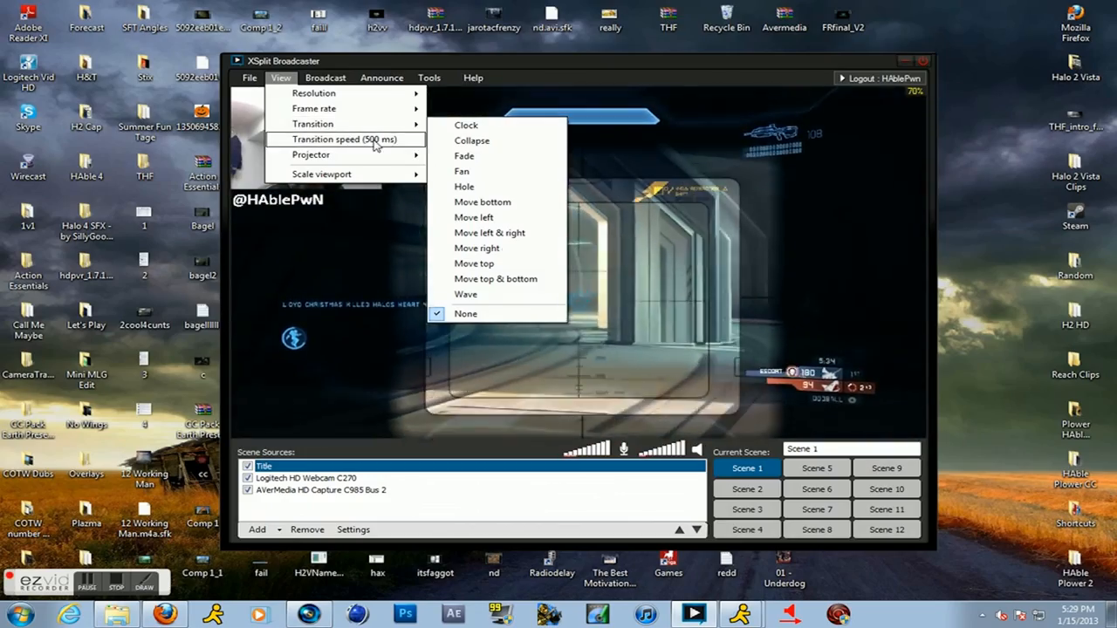
Dismiss the View menu and show the broadcast channel list
{"action": "left_click", "coordinate": [381, 78]}
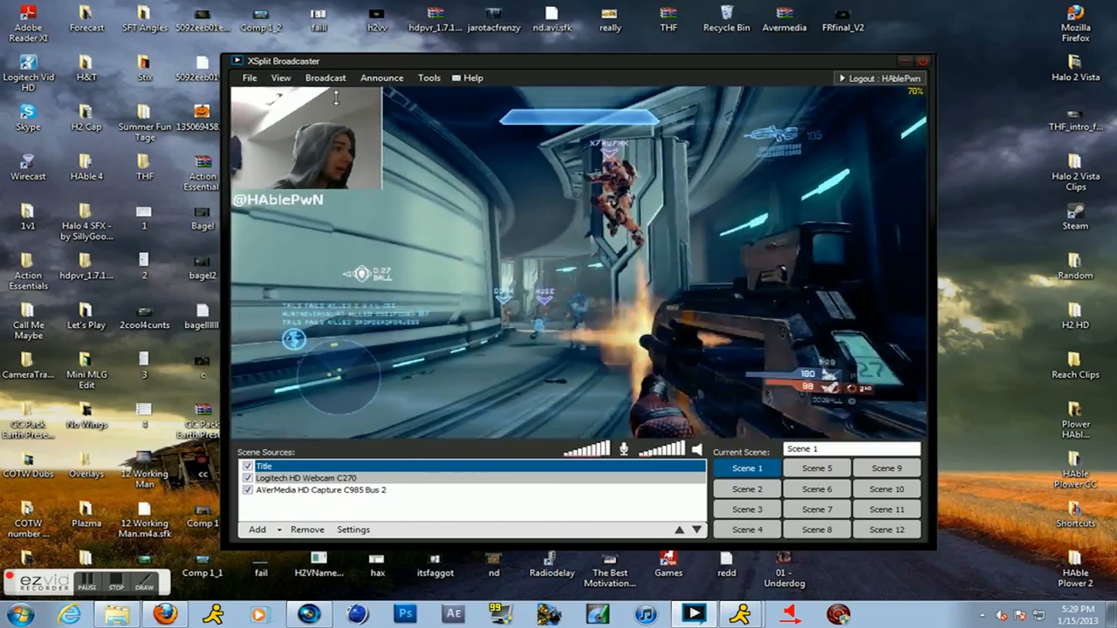
{"action": "left_click", "coordinate": [325, 77]}
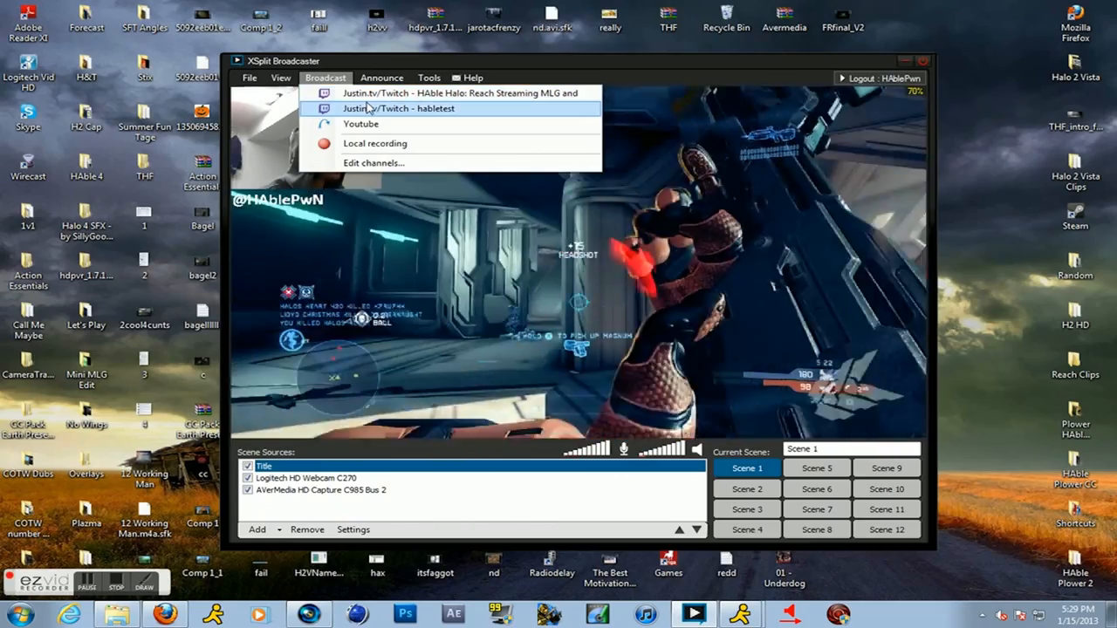
Stream to Justin.tv/Twitch - habletest and select the twitch.tv/Habletest page address
{"action": "left_click", "coordinate": [400, 108]}
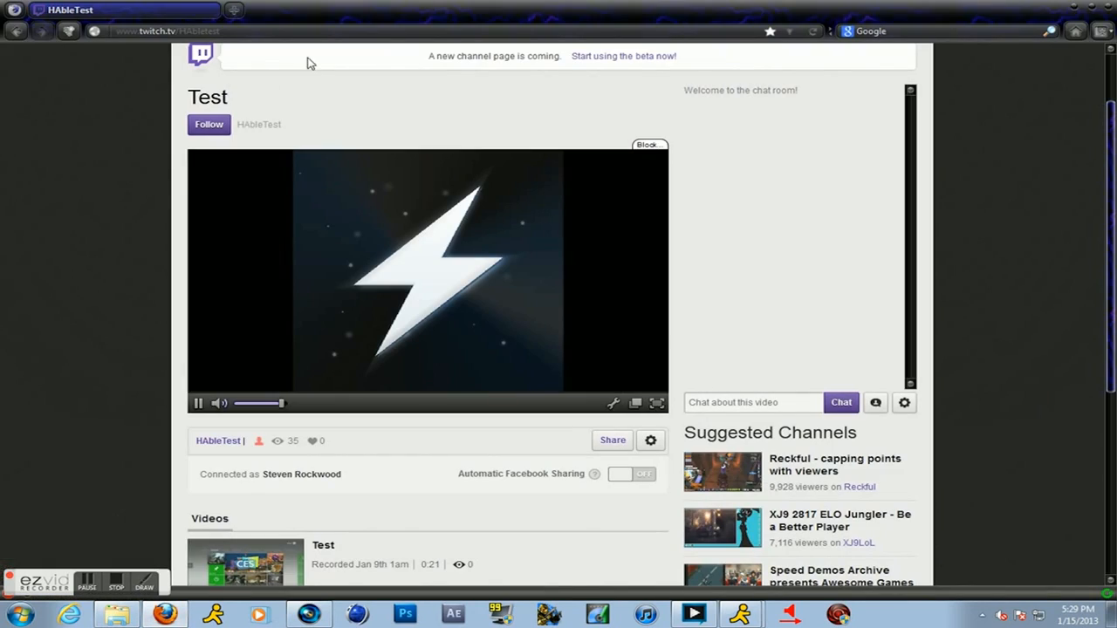
{"action": "left_click", "coordinate": [175, 30]}
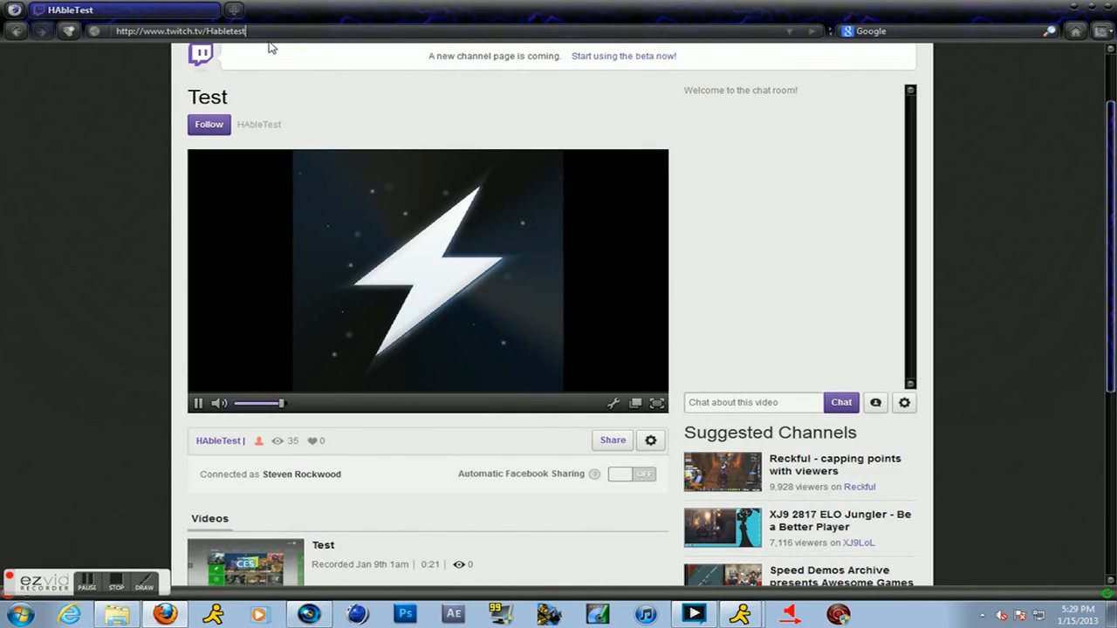